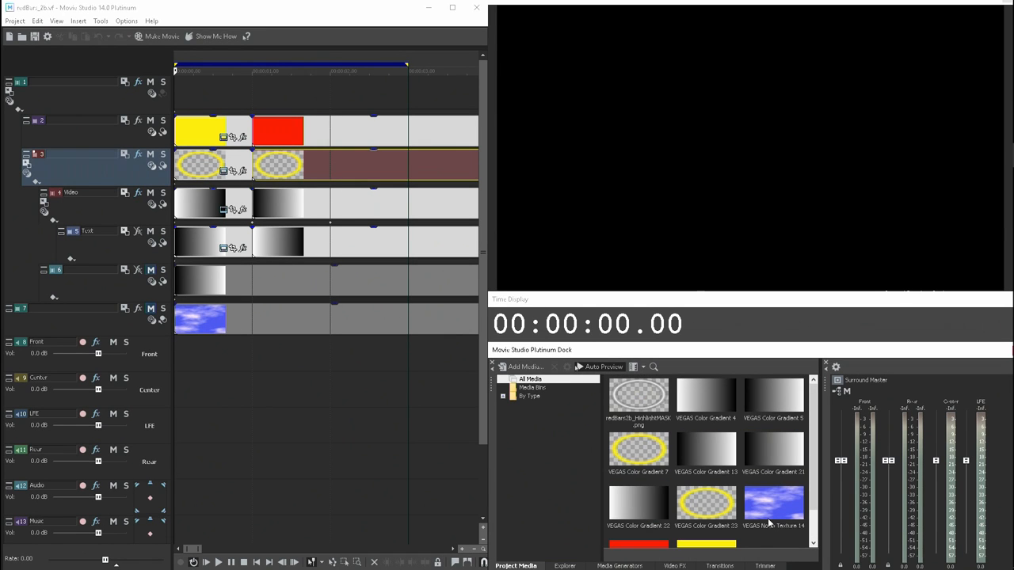
mouse_move(224, 152)
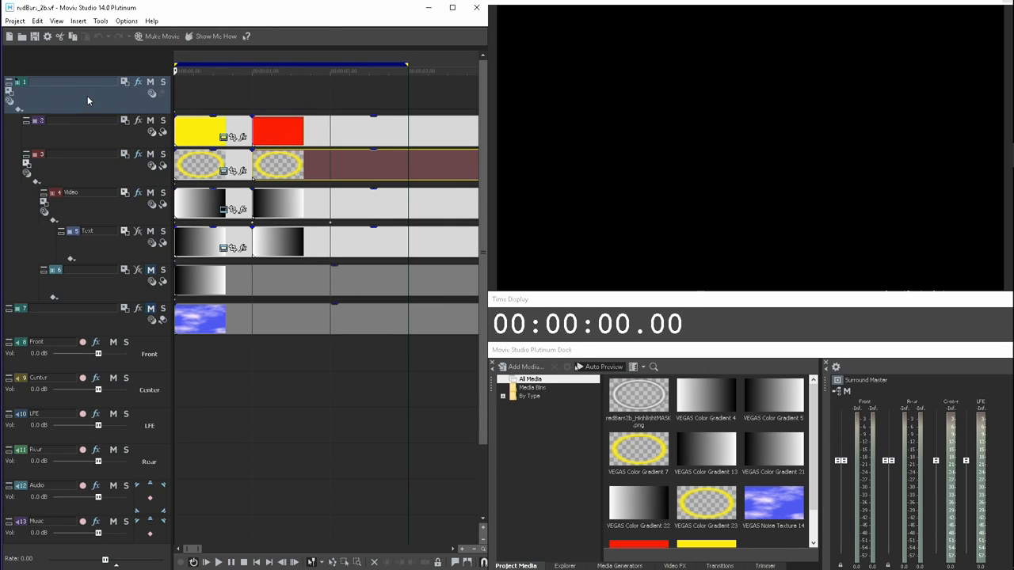
- Review Track 1's motion and parent motion settings, then show its Channel Blend effect chain
click(9, 100)
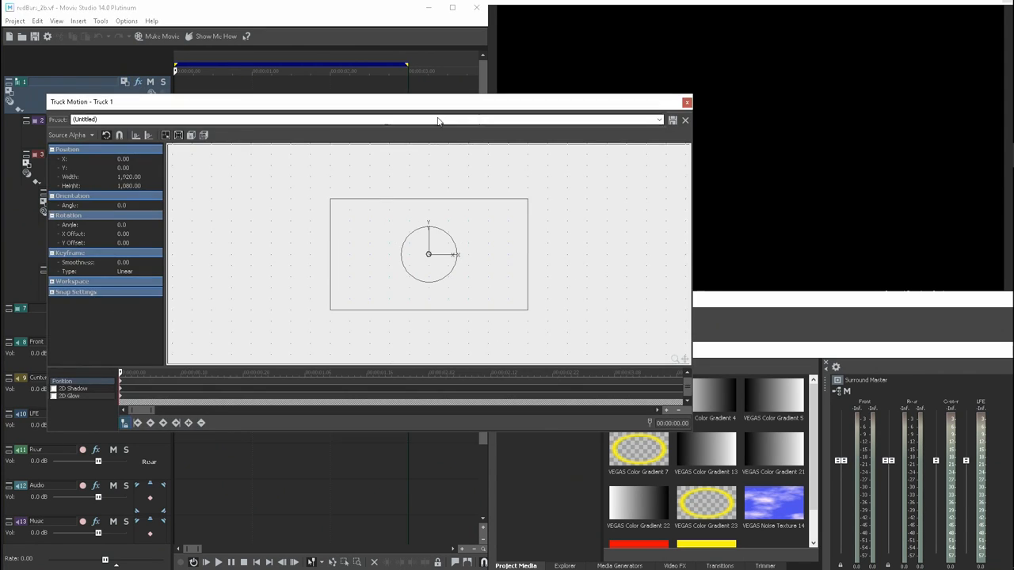
click(685, 101)
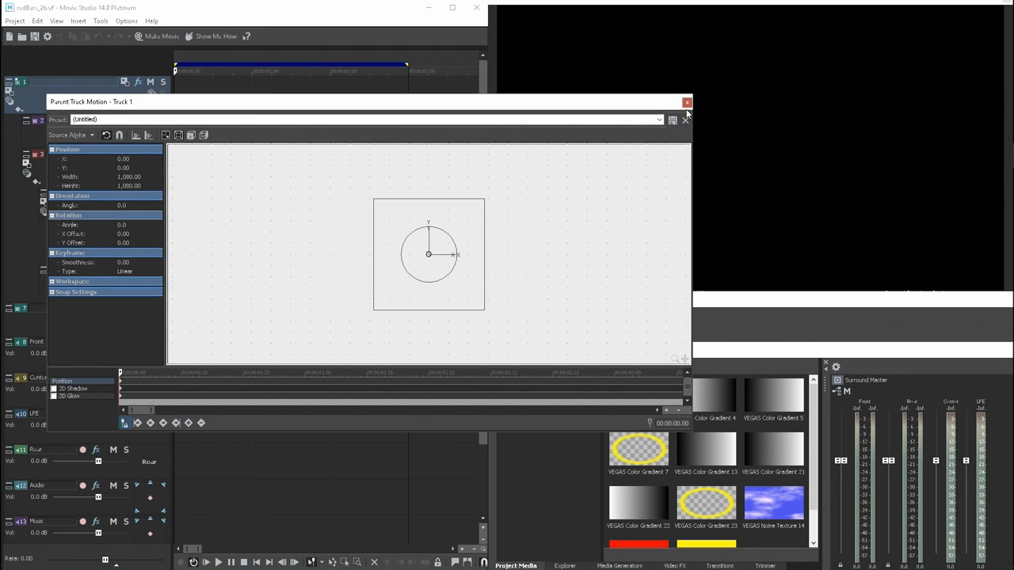
click(688, 102)
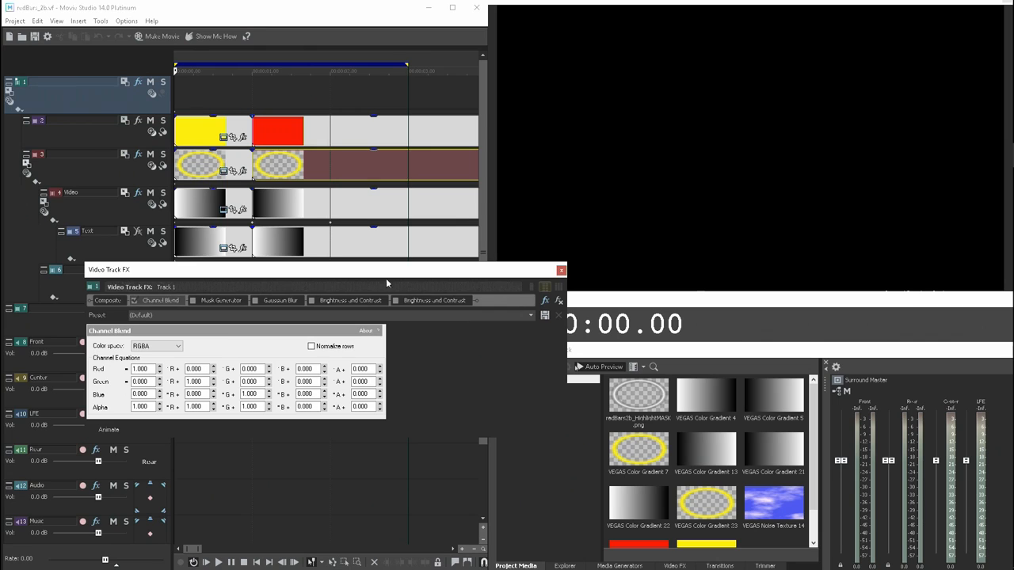
- Choose Multiply (Mask) as Track 3's compositing mode and check its motion settings
click(561, 269)
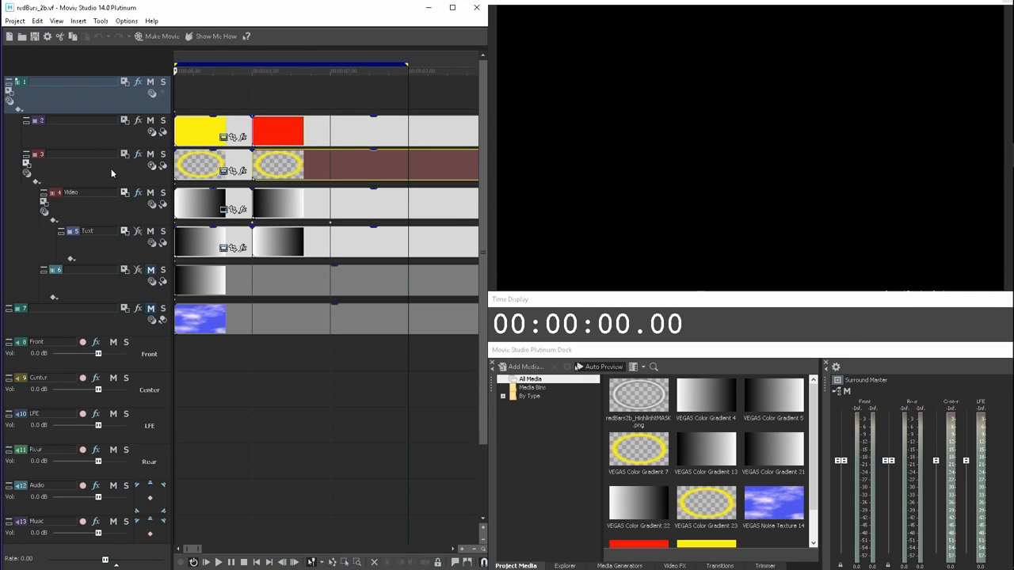
click(79, 130)
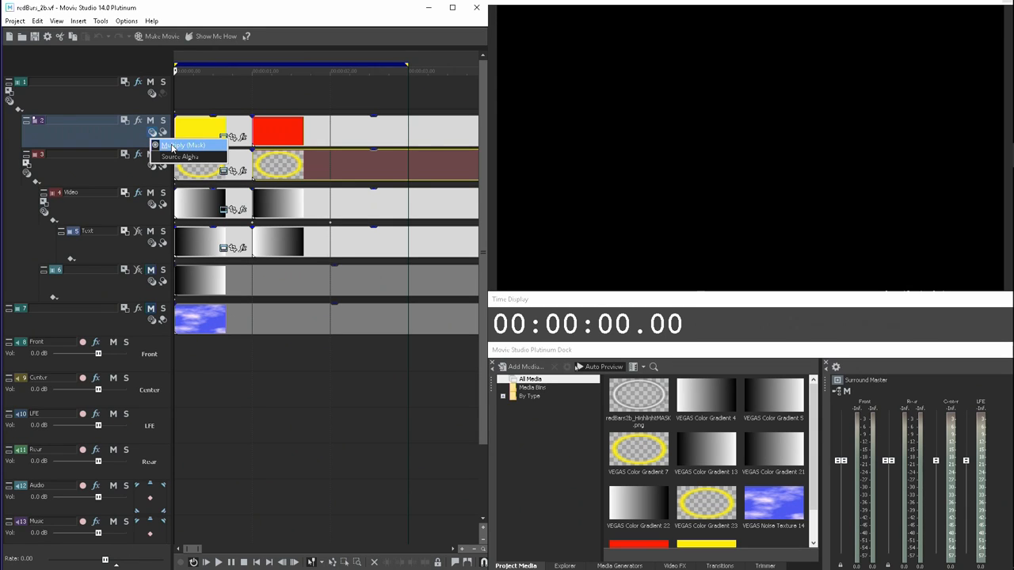
mouse_move(194, 130)
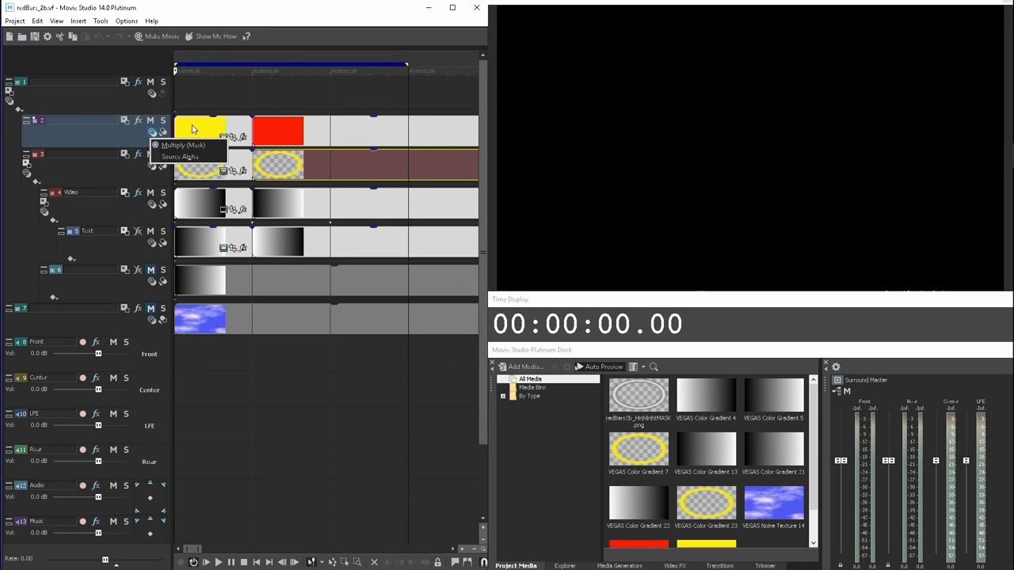
mouse_move(267, 135)
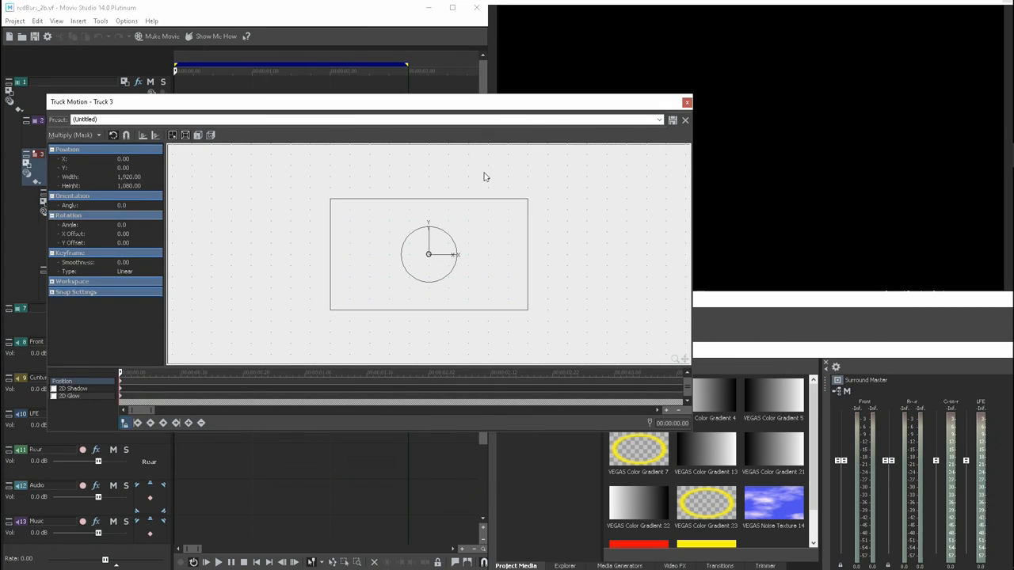
click(686, 102)
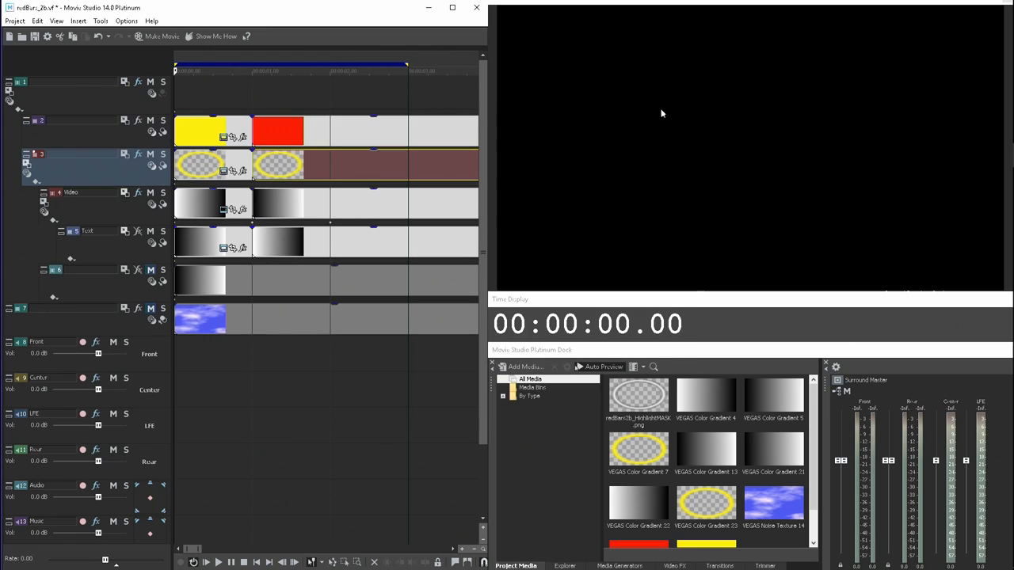
mouse_move(157, 171)
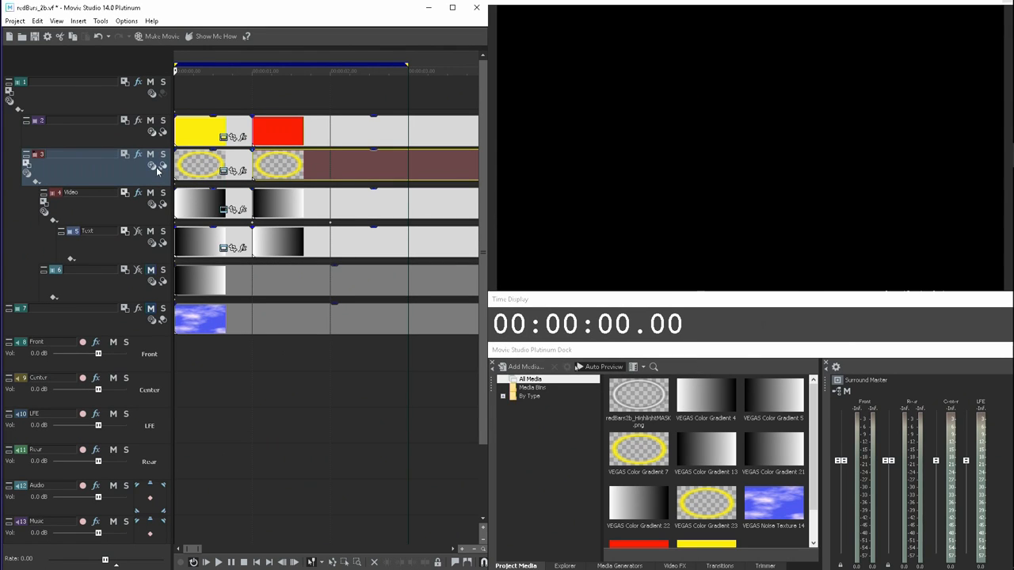
click(138, 155)
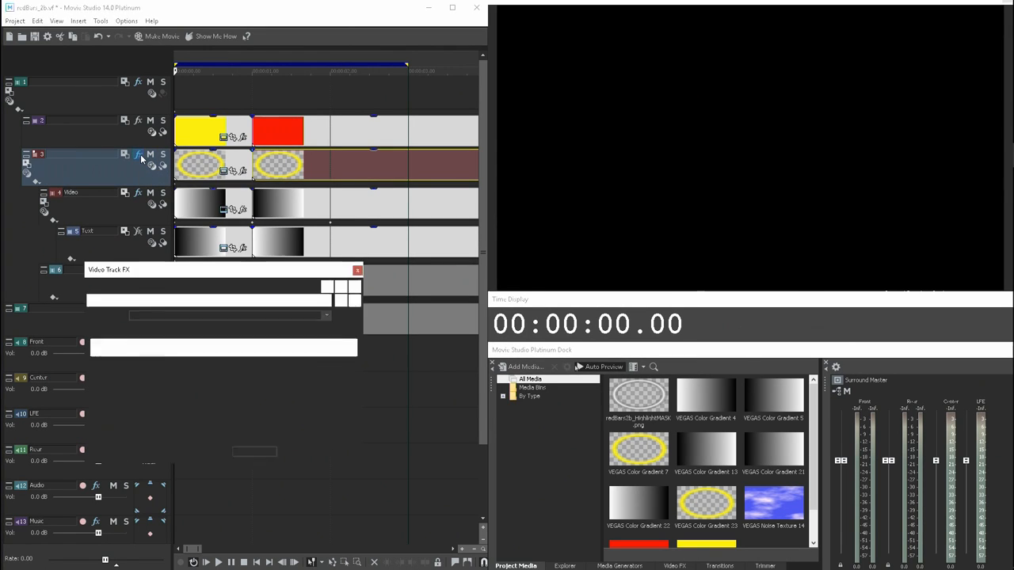
click(136, 155)
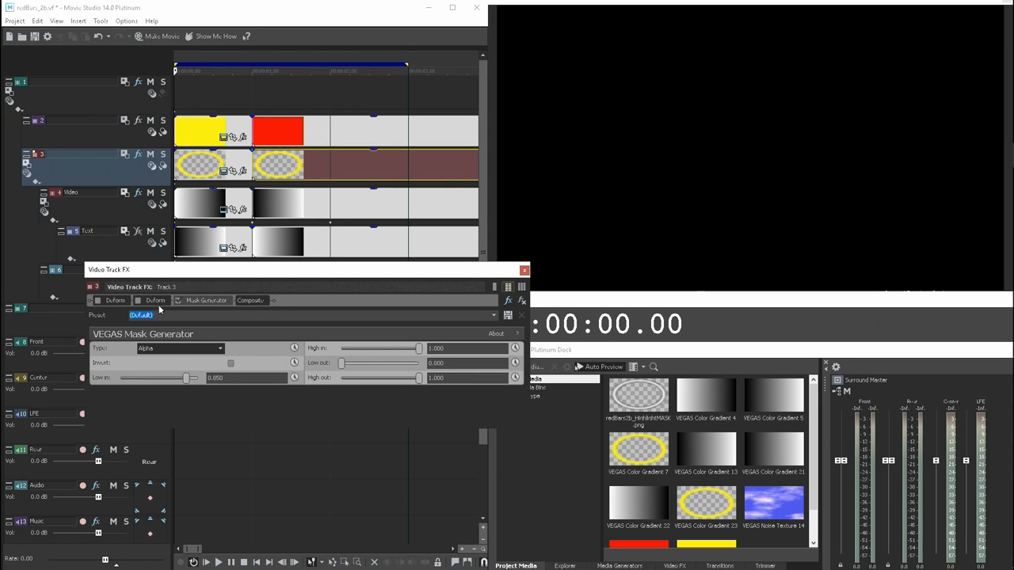
click(206, 301)
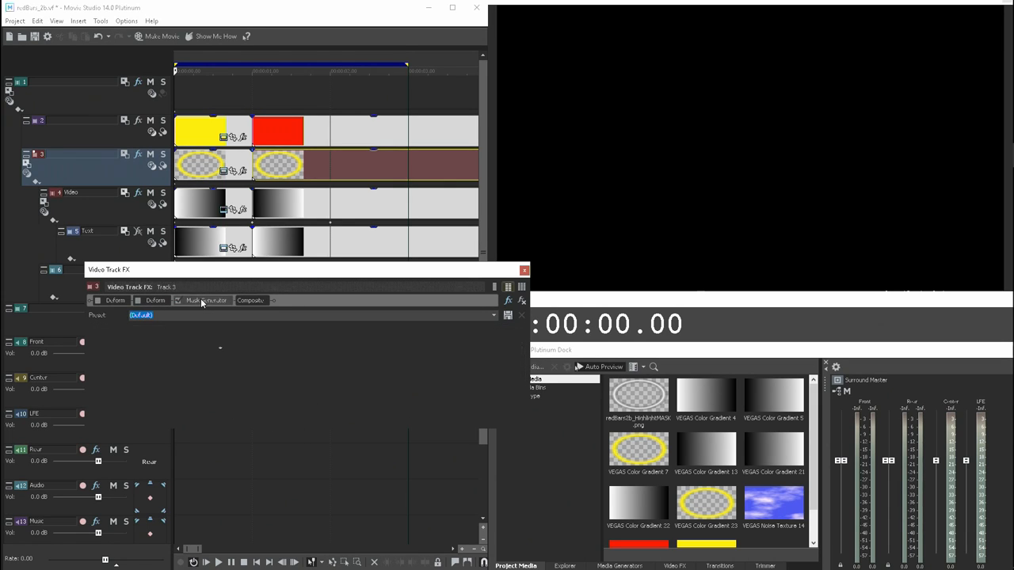
click(206, 301)
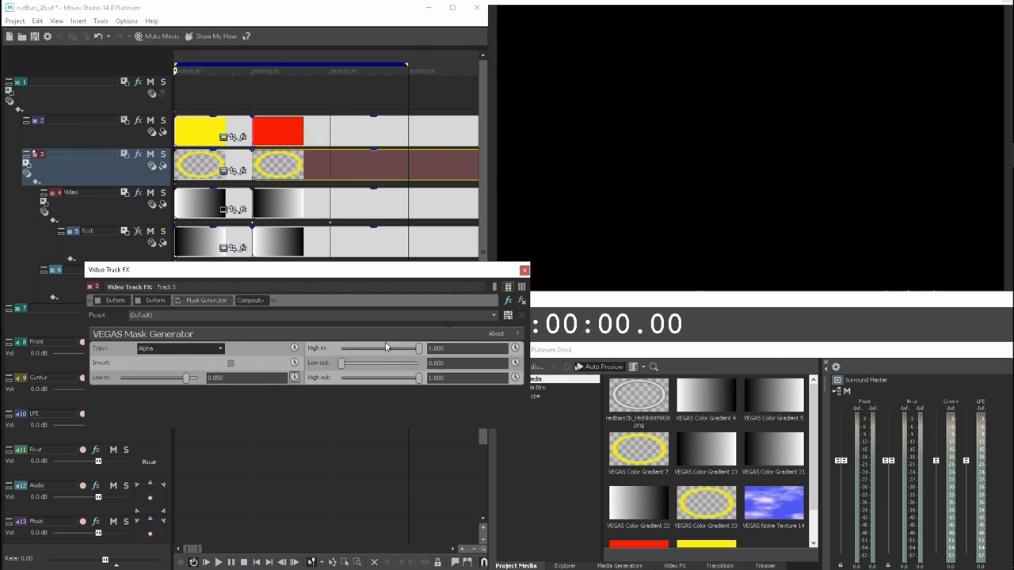
click(525, 269)
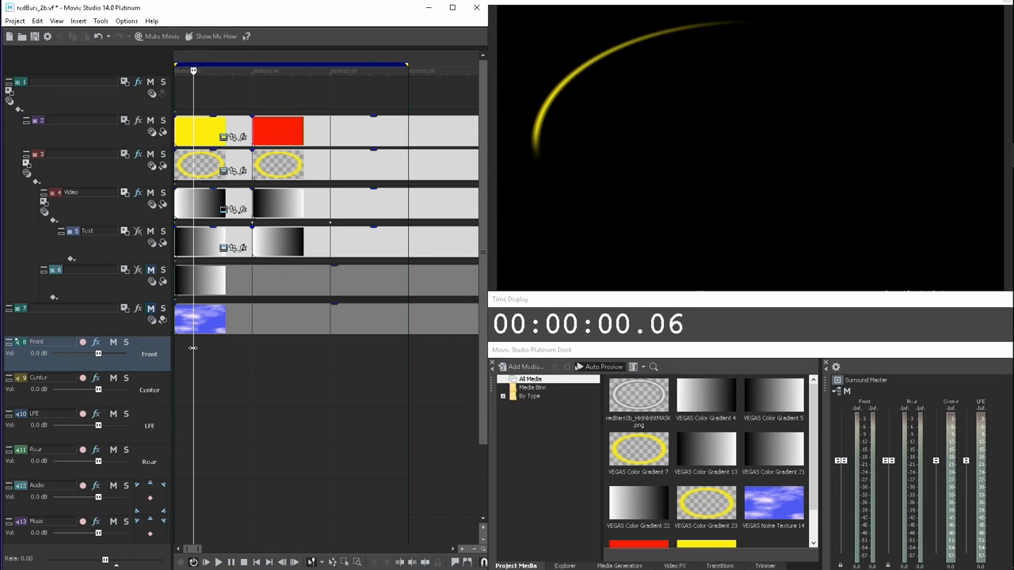
drag(193, 70, 286, 70)
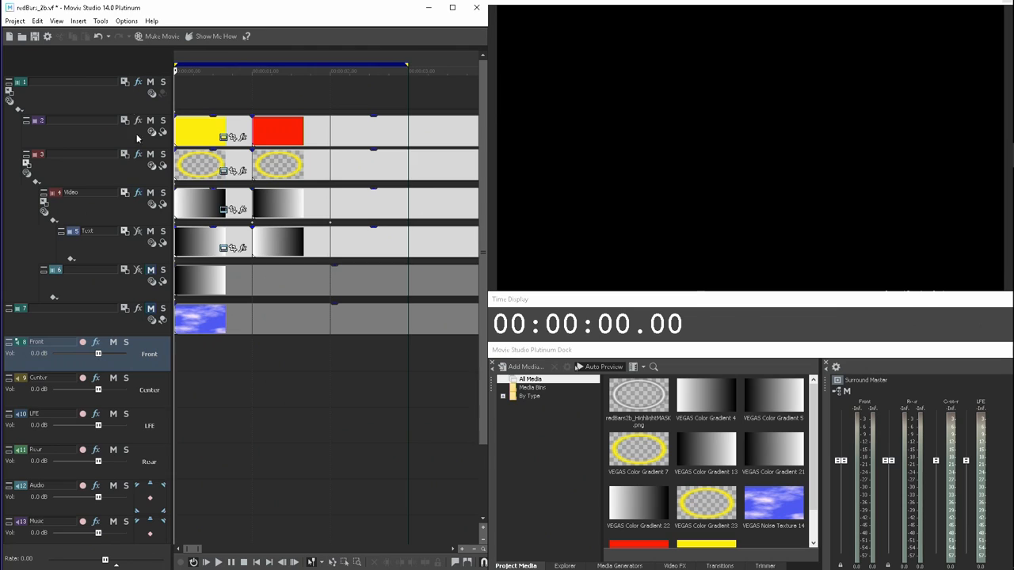
mouse_move(146, 203)
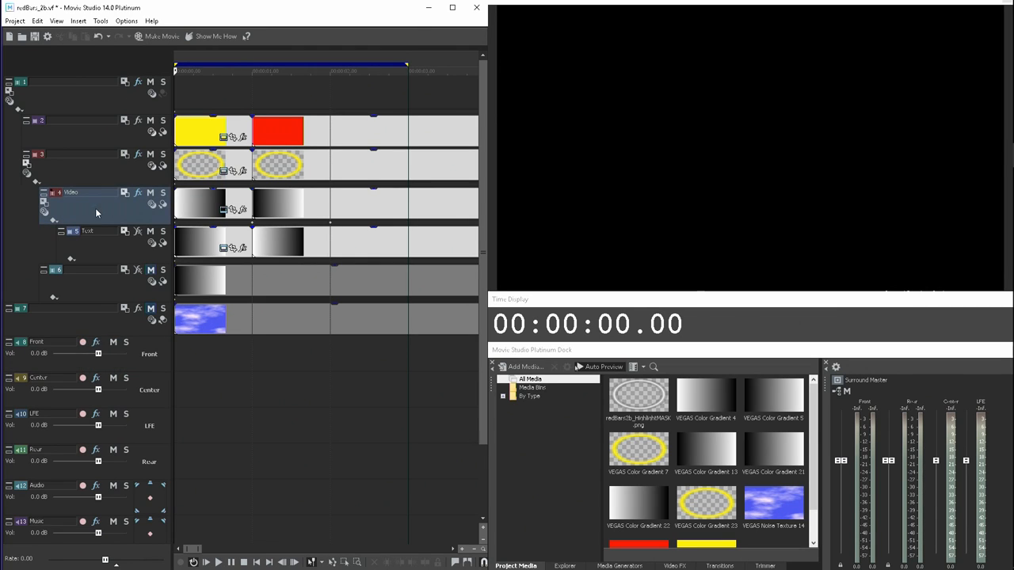
click(152, 204)
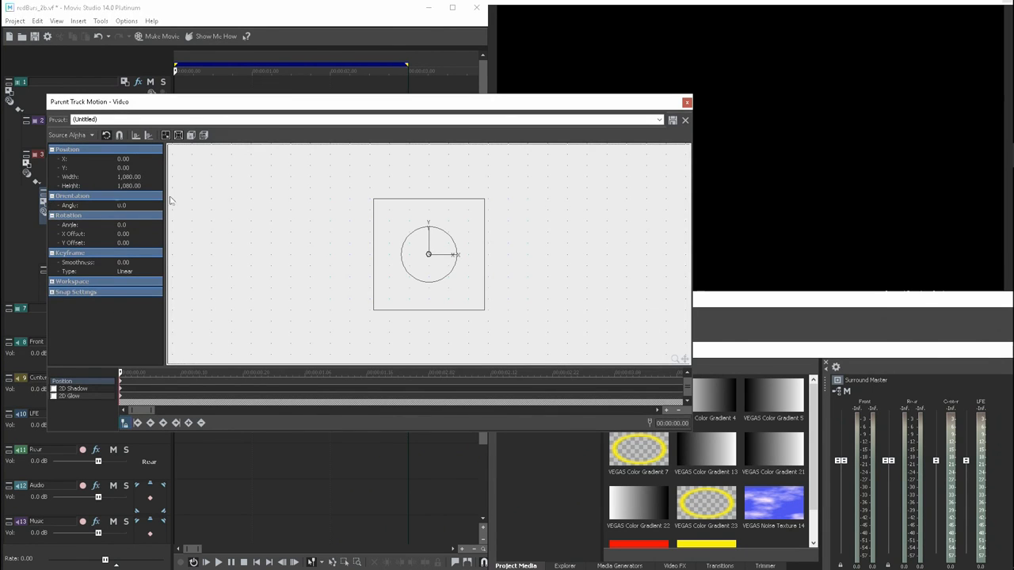
click(684, 121)
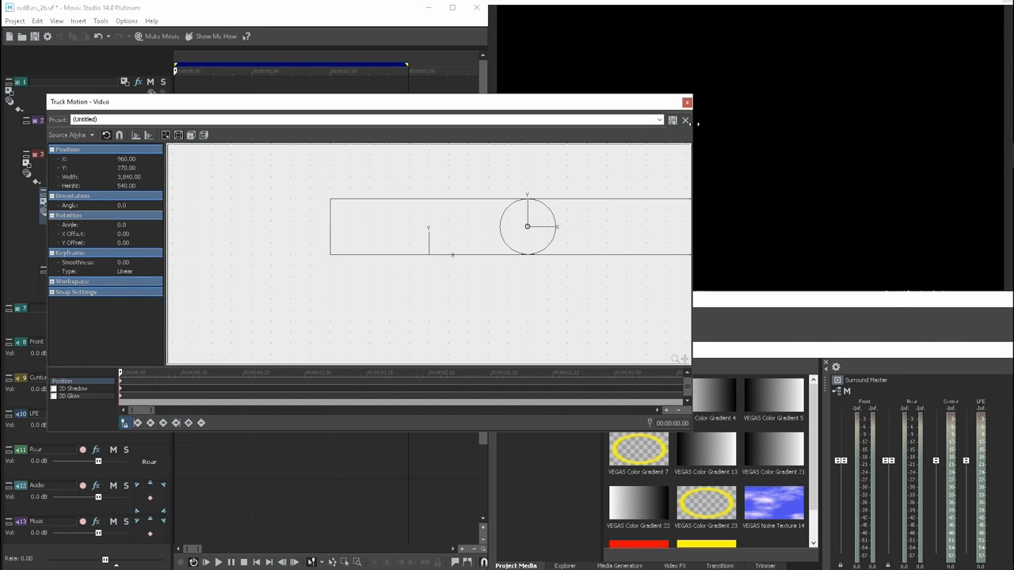
click(686, 102)
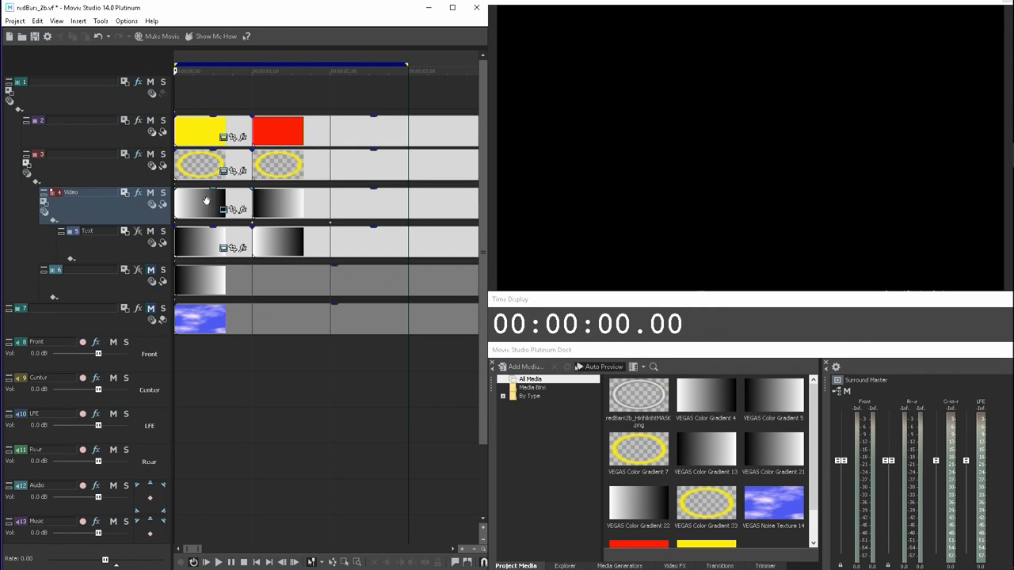
- Show the video track's Mask Generator effect, then its Gaussian Blur settings
click(136, 193)
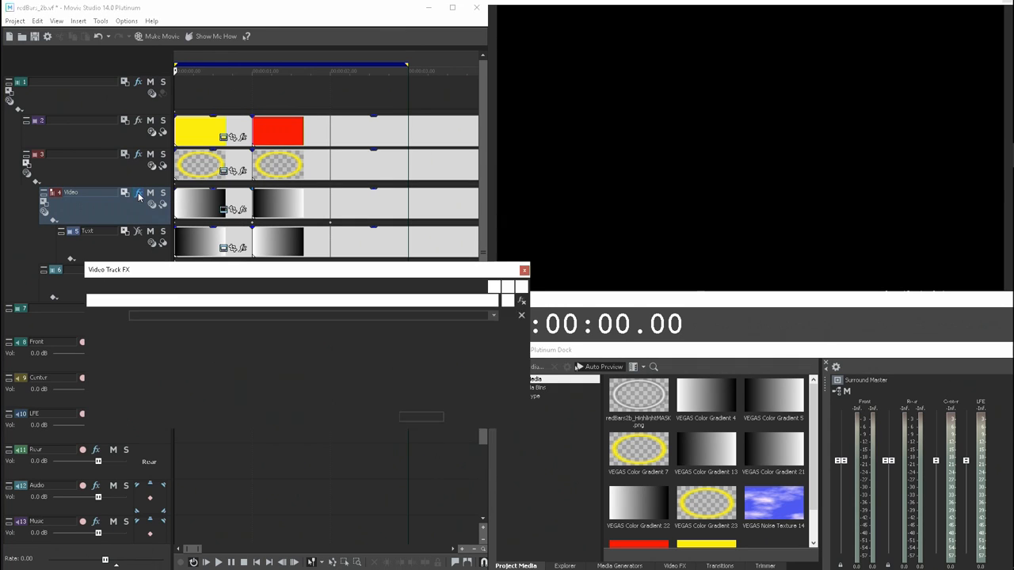
click(139, 193)
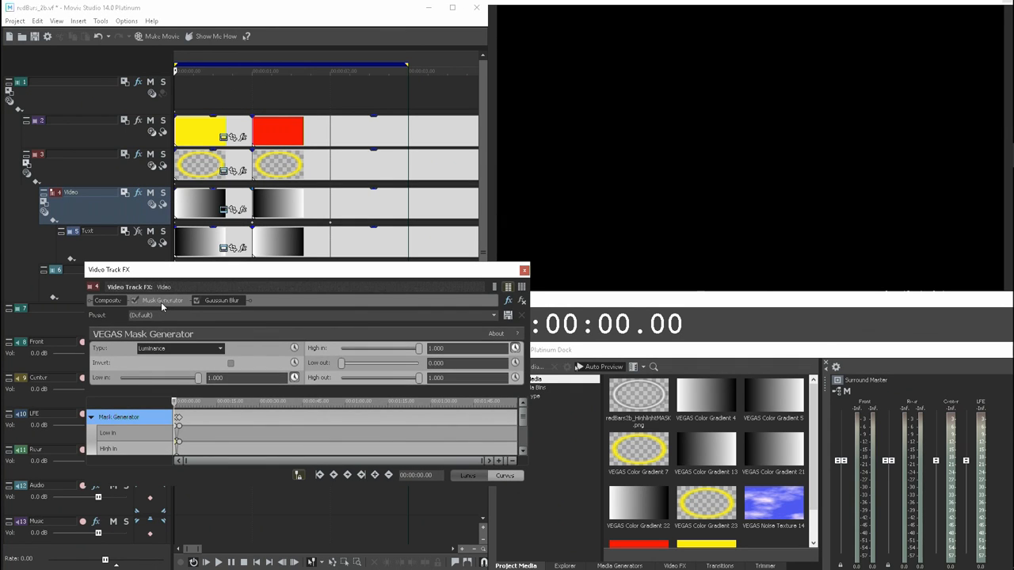
mouse_move(272, 415)
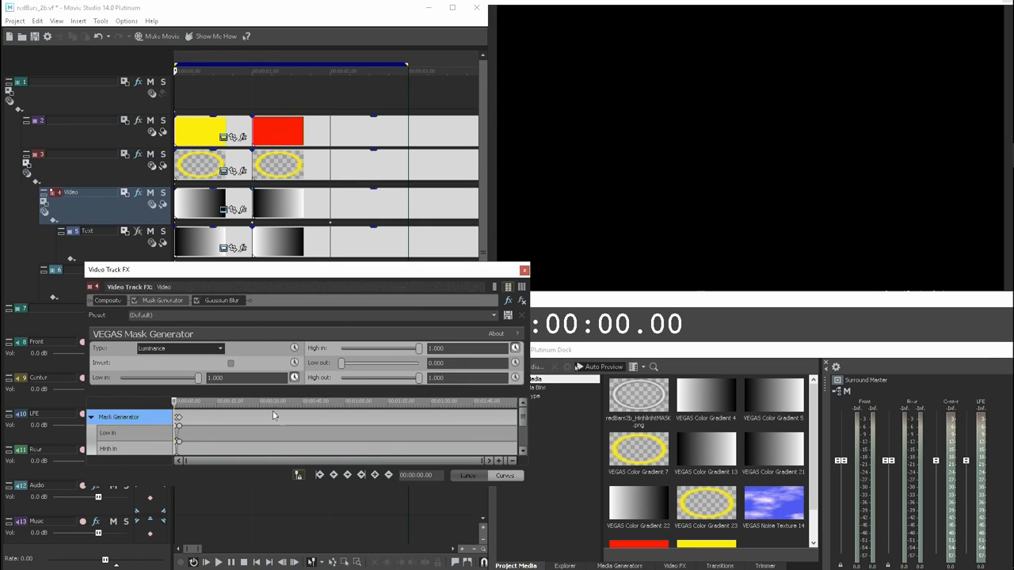
mouse_move(269, 488)
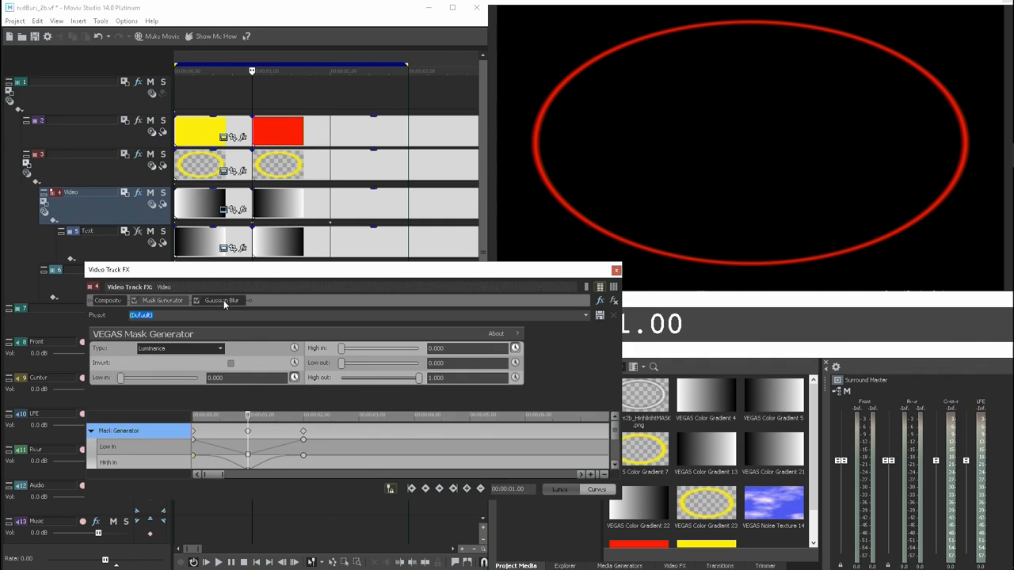
click(222, 301)
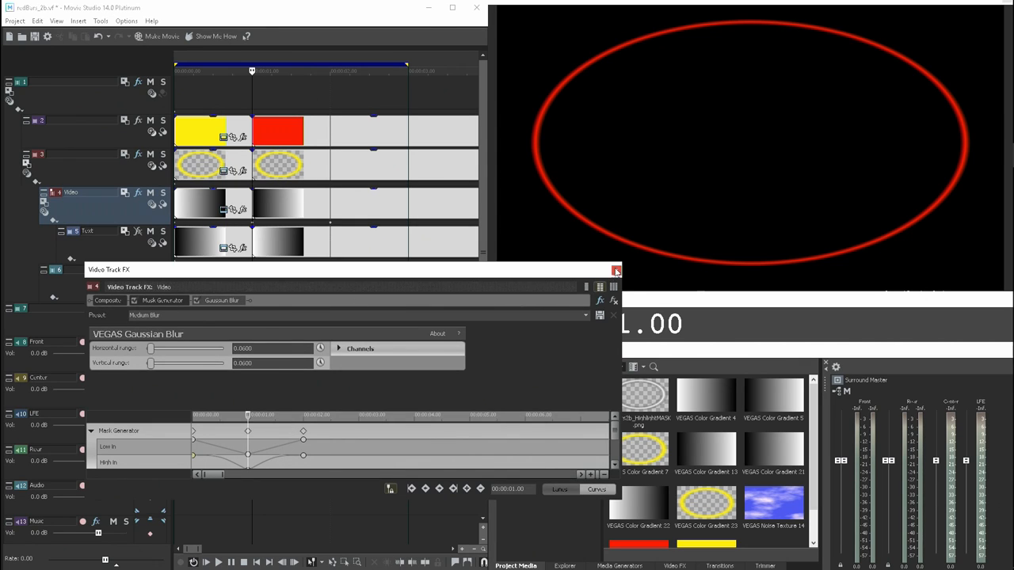
- Review Track 4's motion settings and close the effect and motion windows
click(614, 269)
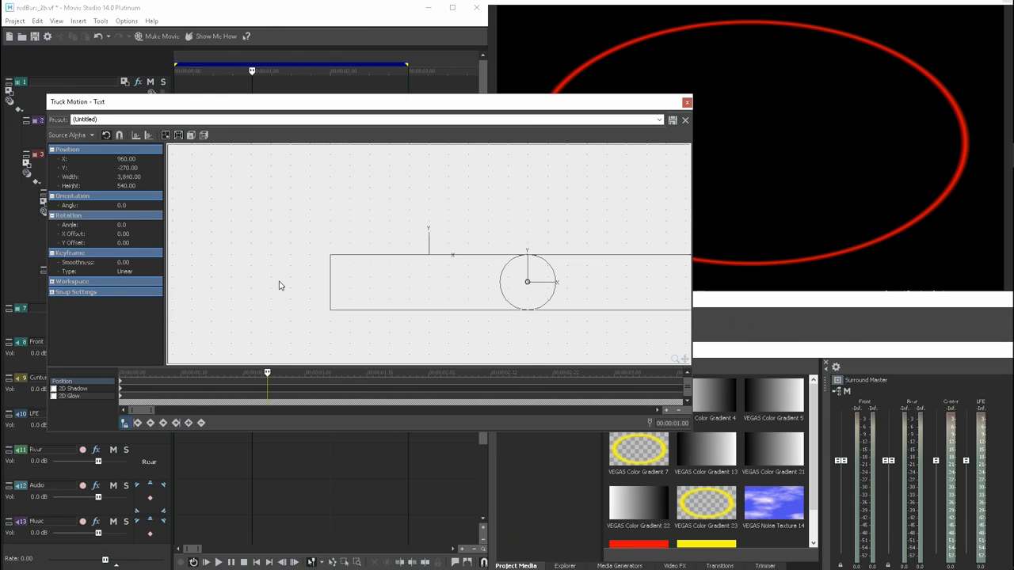
mouse_move(317, 273)
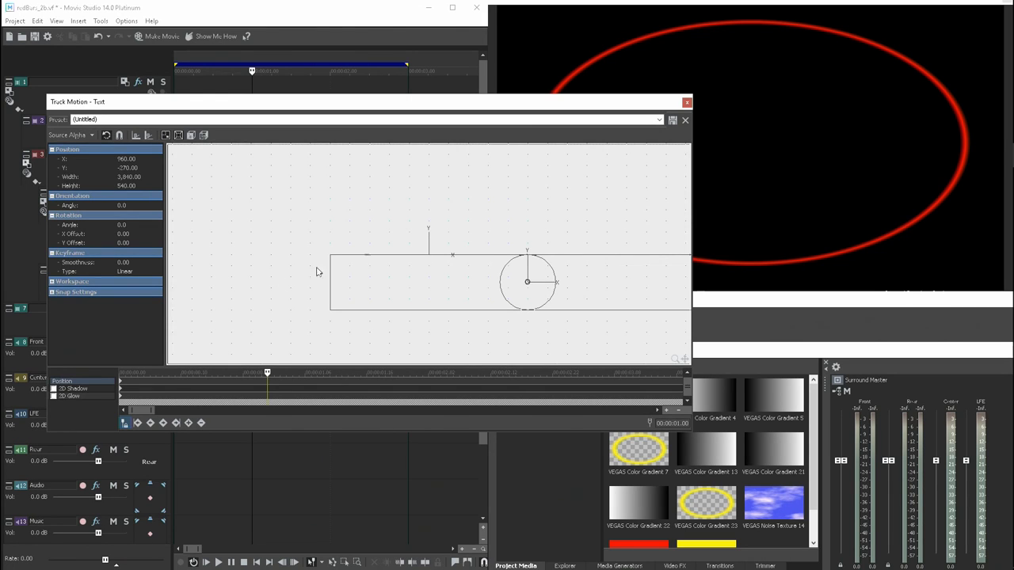
click(684, 101)
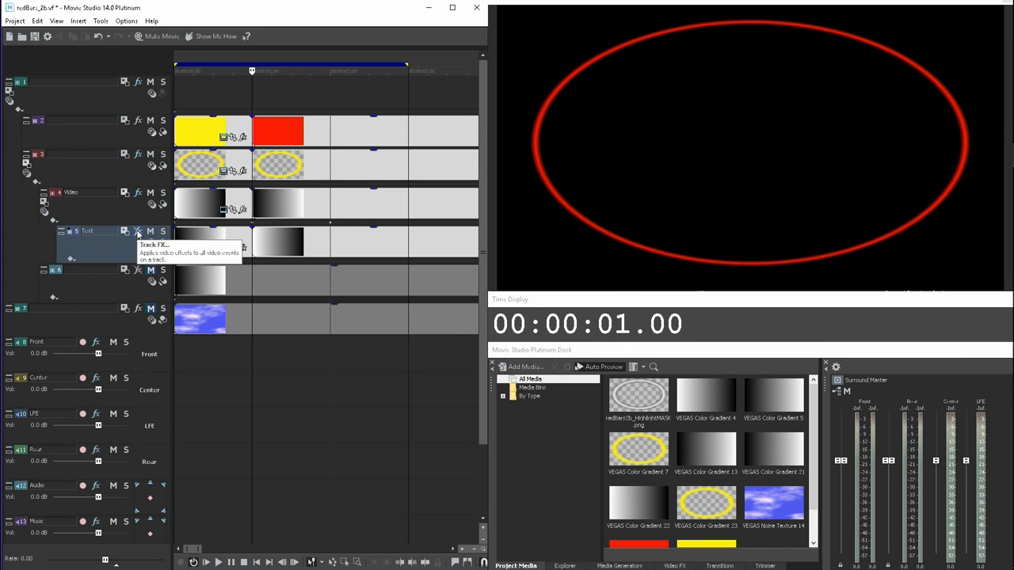
click(138, 231)
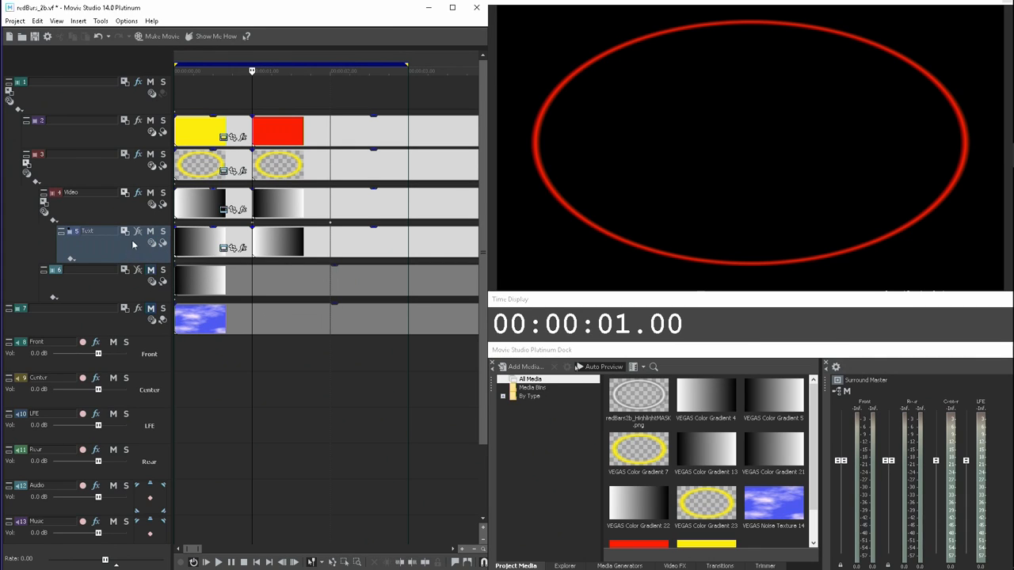
mouse_move(121, 247)
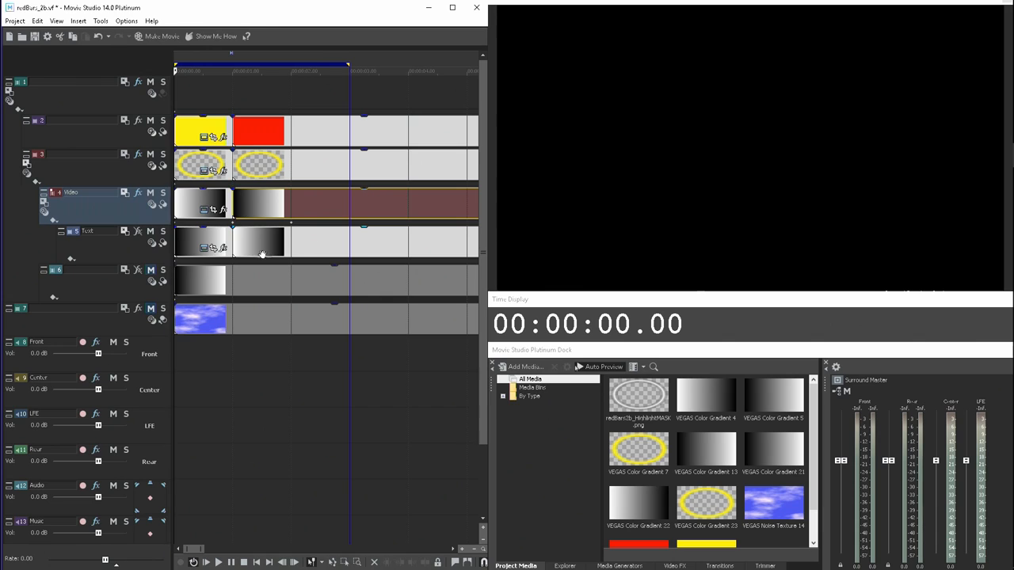
mouse_move(288, 241)
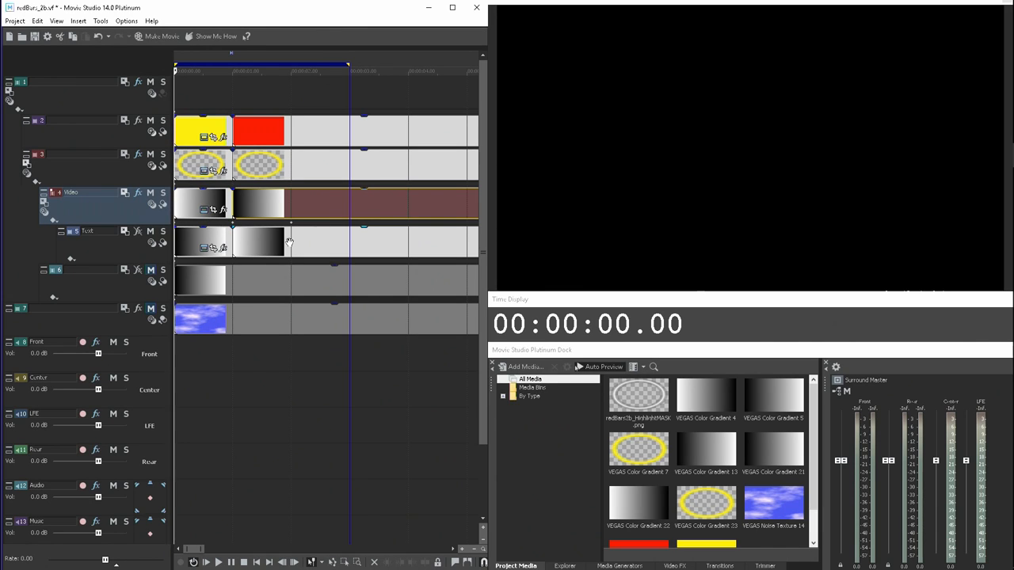
- Show the gradient event's linear white-to-black Color Gradient generator settings
click(285, 241)
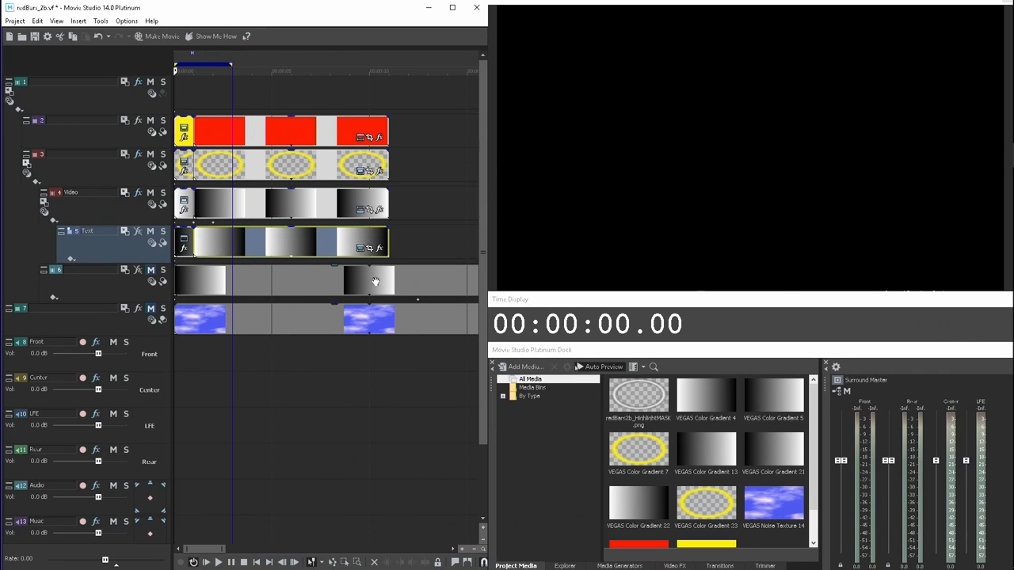
click(362, 209)
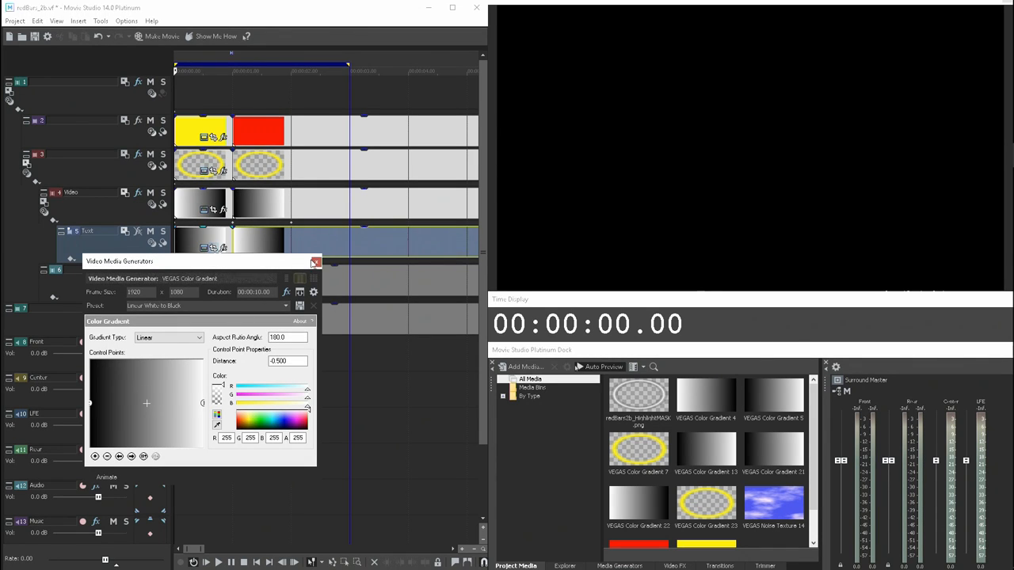
- Leave the gradient settings and move to the 'Animated Button Highlight' DVD Architect menu
click(315, 263)
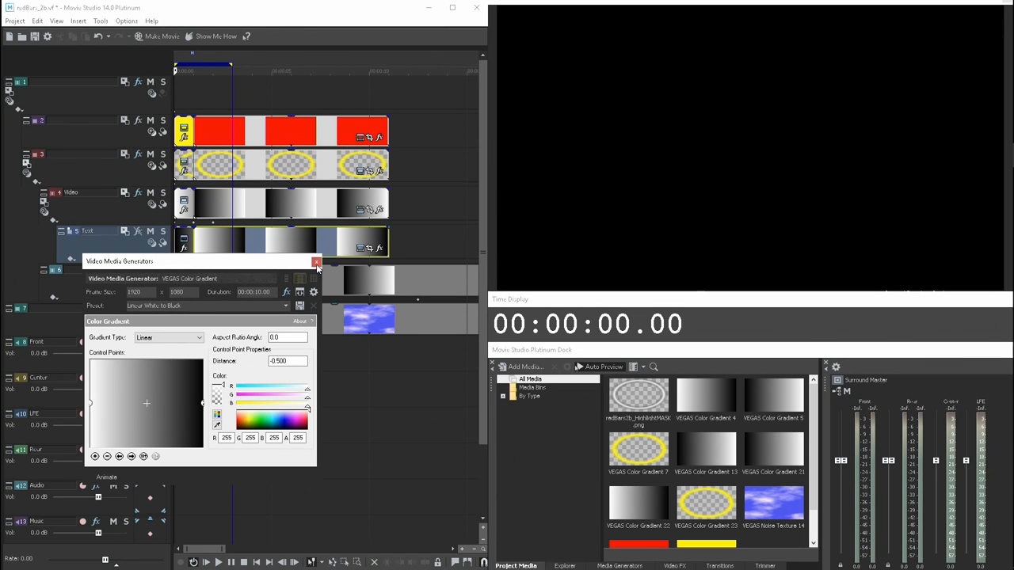
click(317, 263)
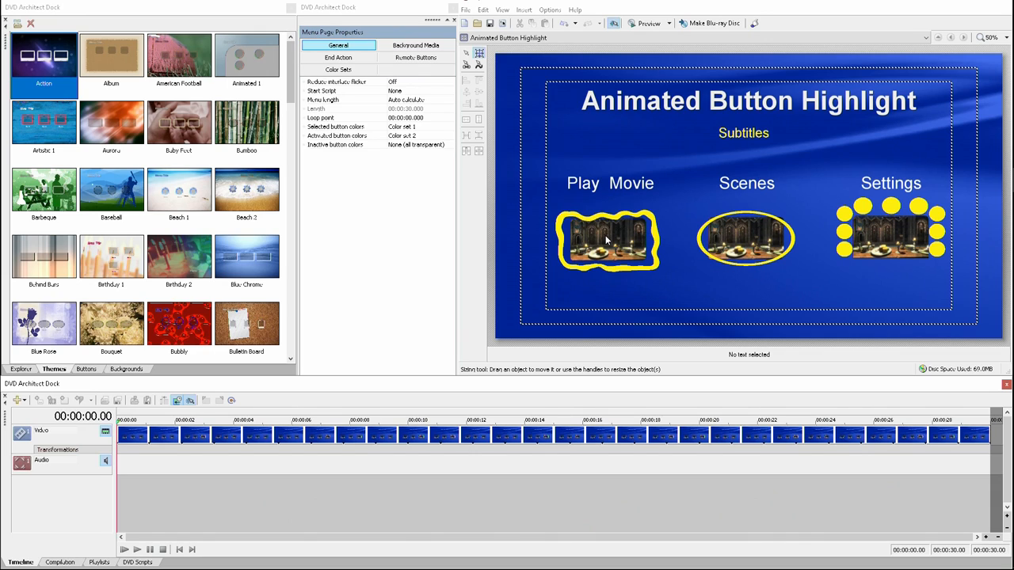
- Select the Scenes button and its Frame Media property for further options
click(745, 237)
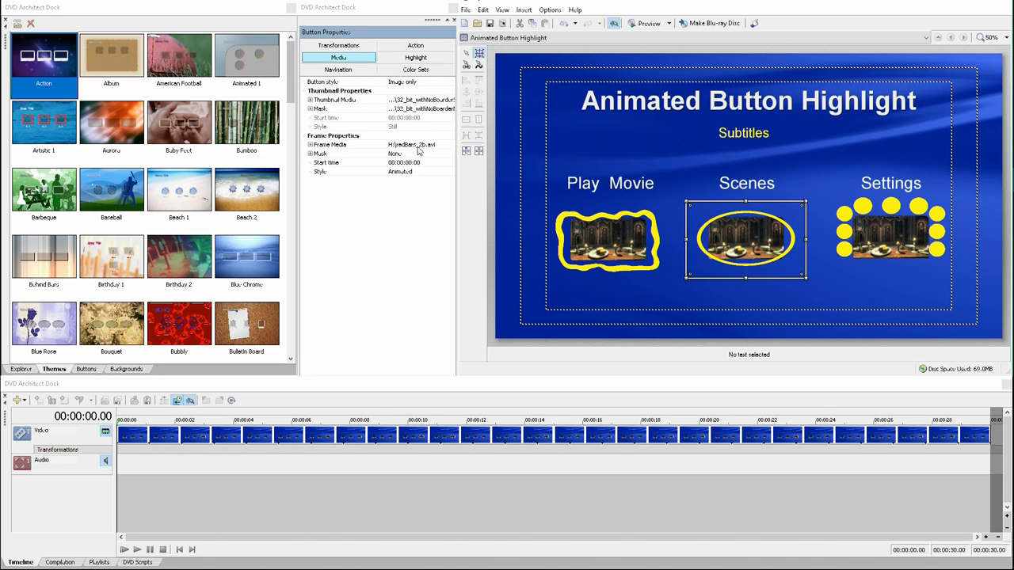
mouse_move(400, 181)
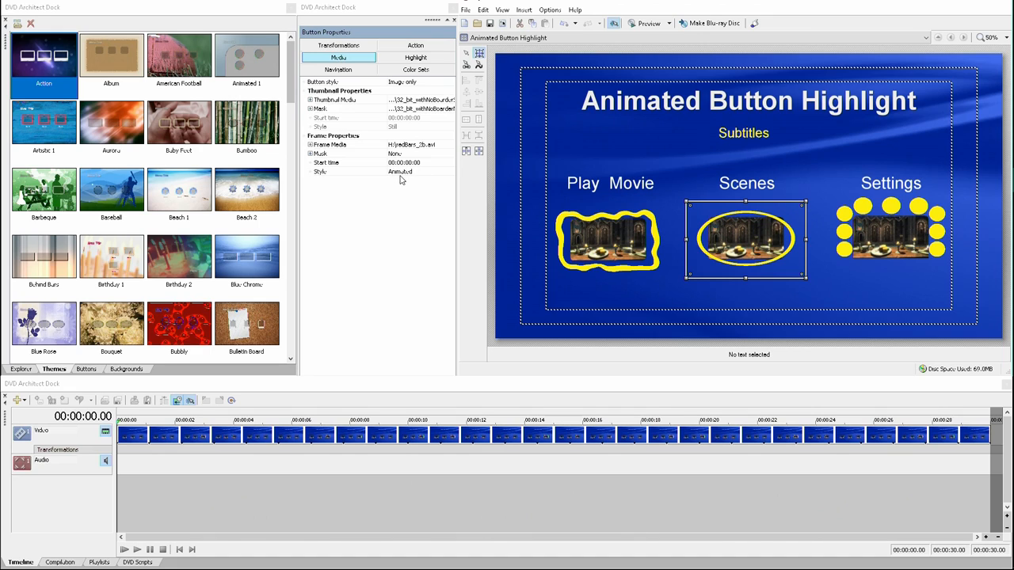
click(355, 145)
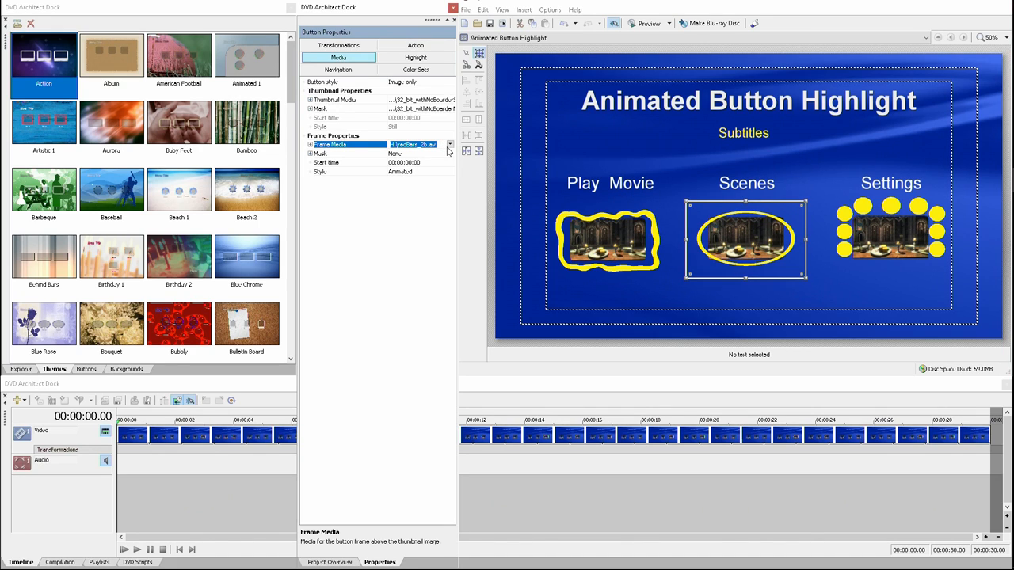
click(450, 145)
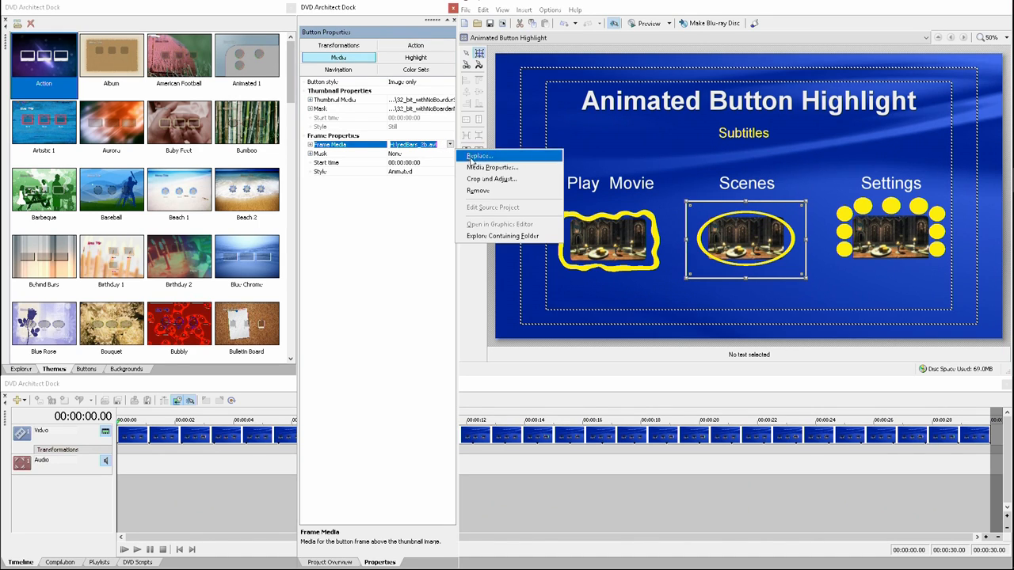
- Check the frame media's properties, then bring up its Crop and Adjust editor
click(491, 168)
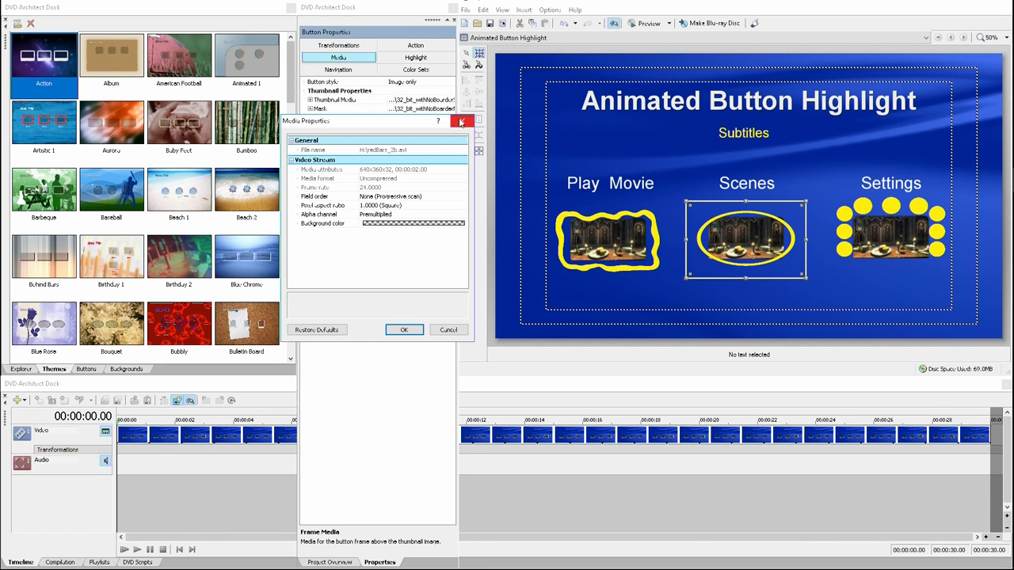
click(450, 145)
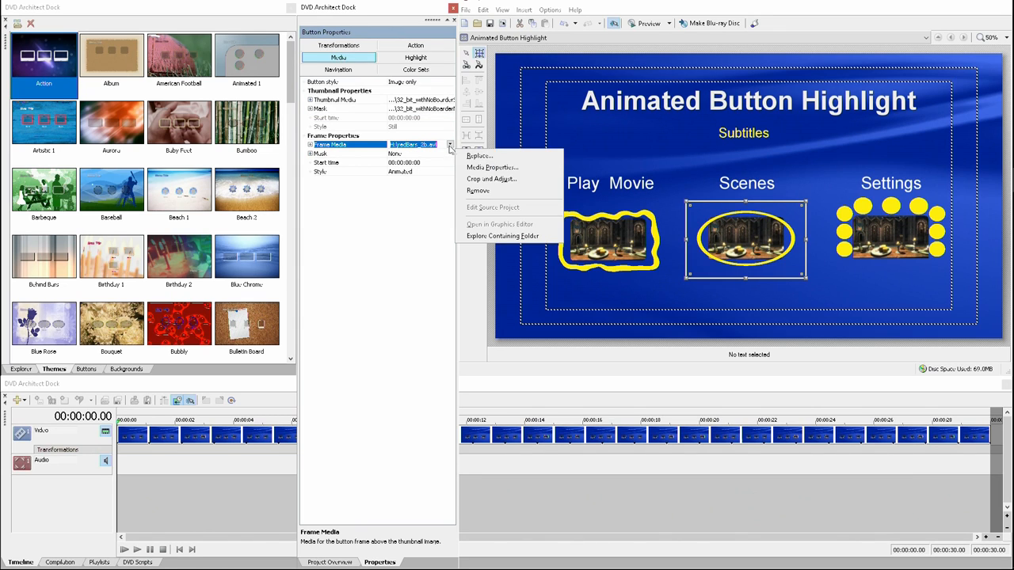
click(491, 178)
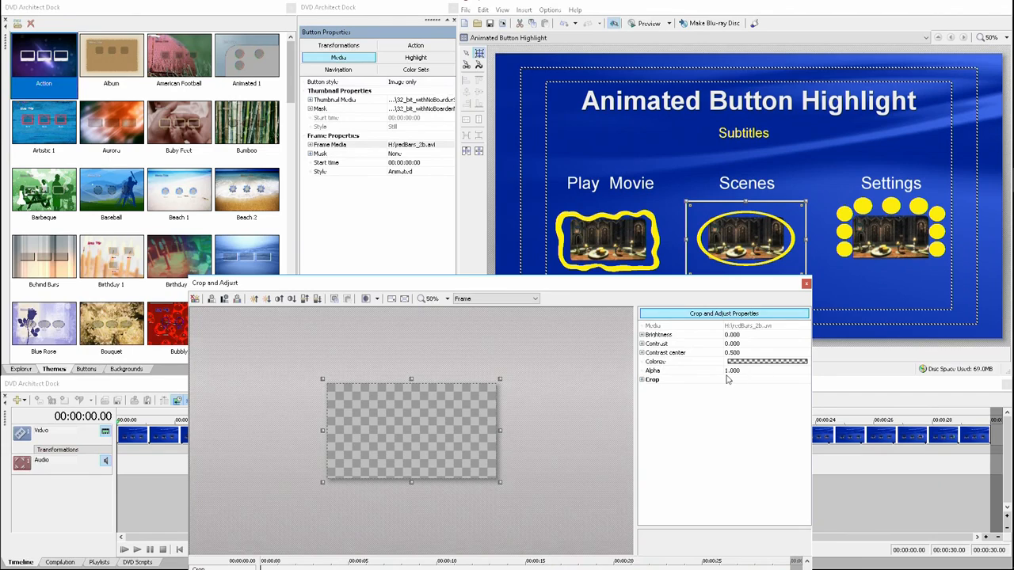
- Inspect the Colorize setting and leave Crop and Adjust, returning to the menu page
click(656, 361)
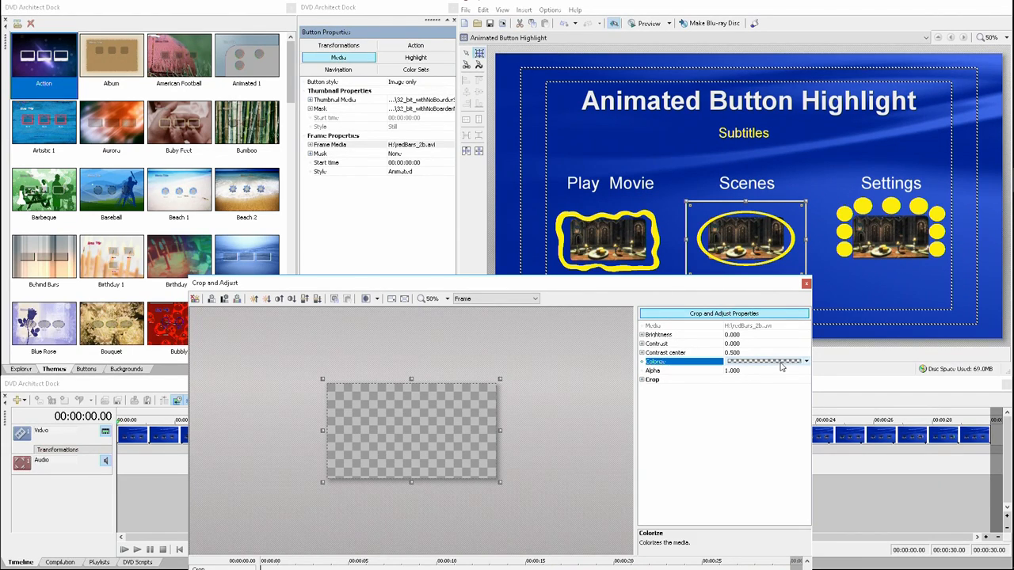
click(806, 362)
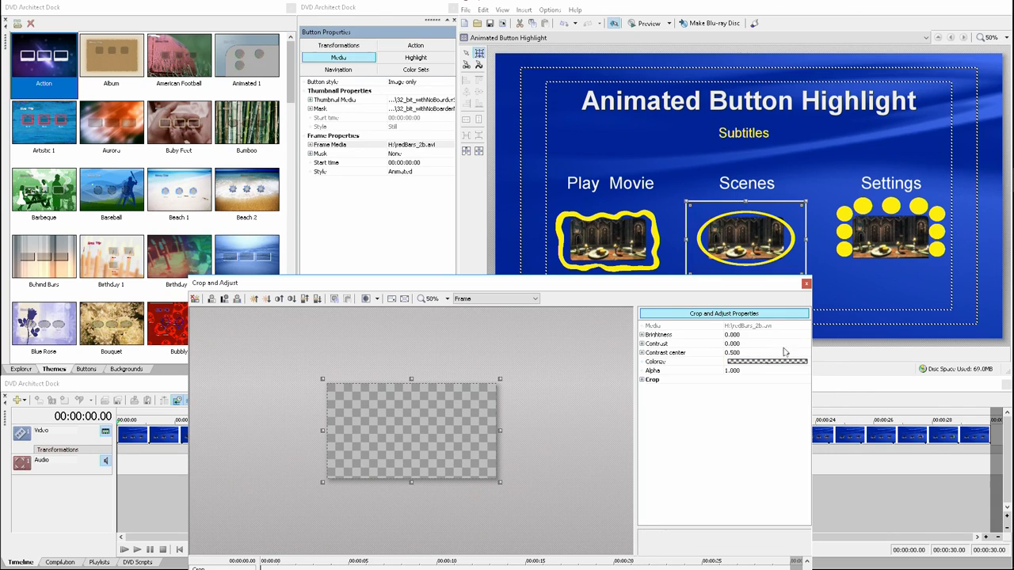
click(805, 284)
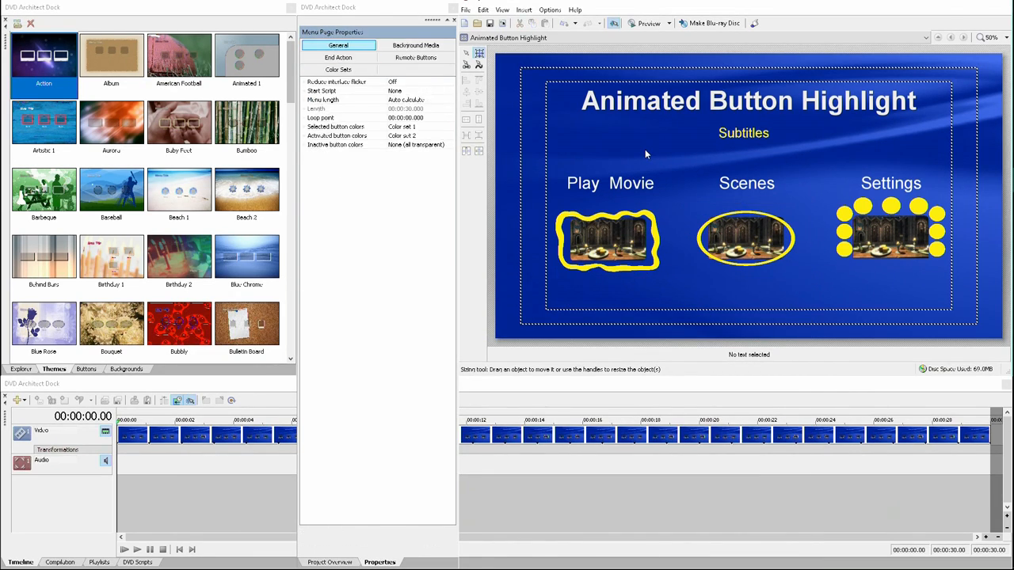
mouse_move(648, 24)
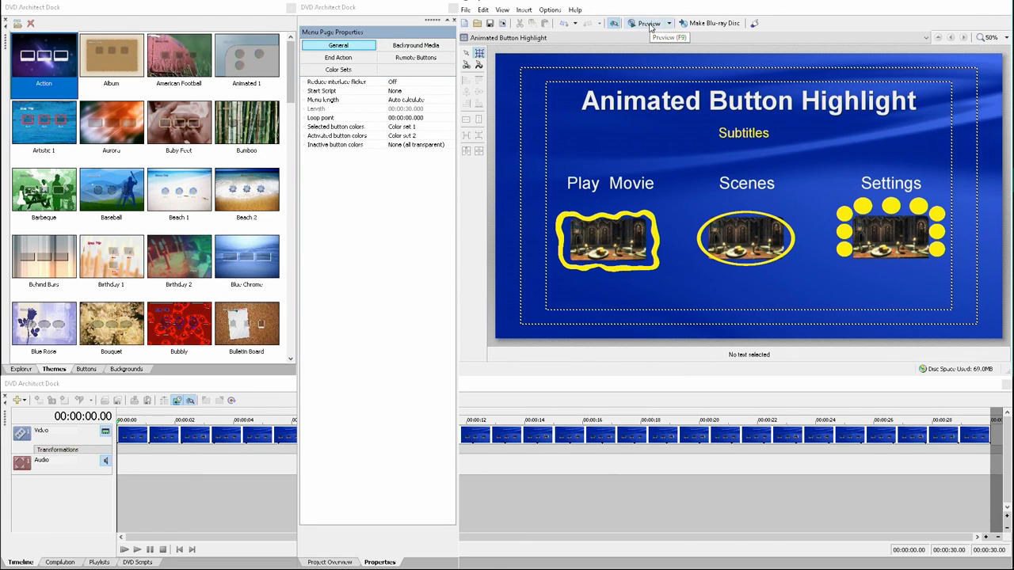
- Preview the menu and highlight the Play Movie button to watch its animated frame
click(647, 24)
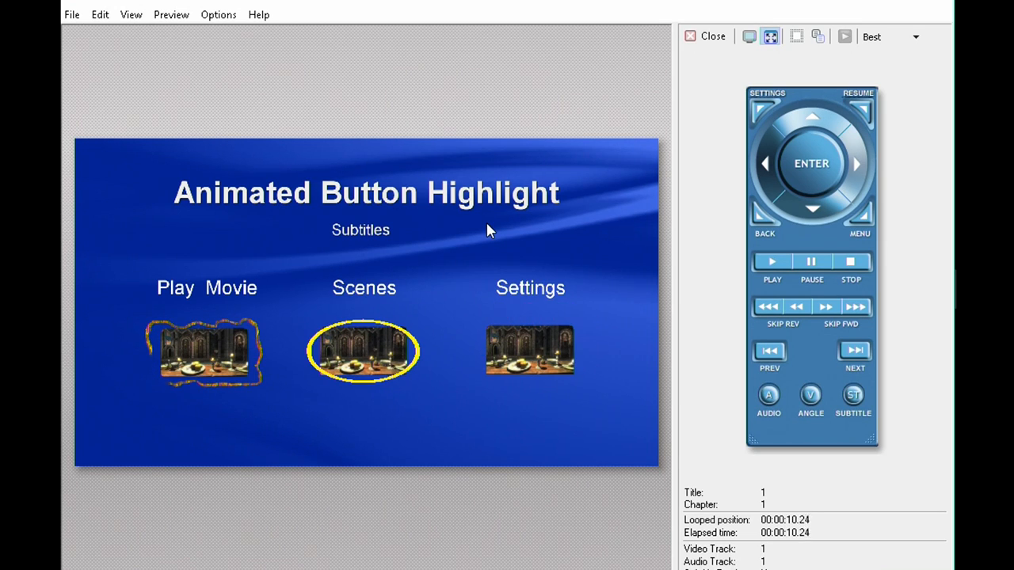
click(859, 163)
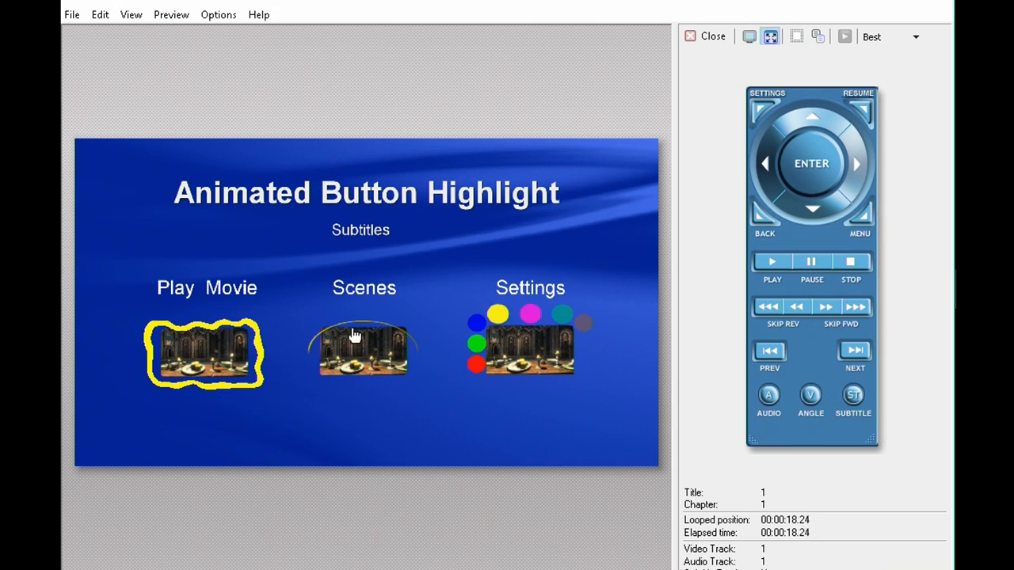
mouse_move(855, 163)
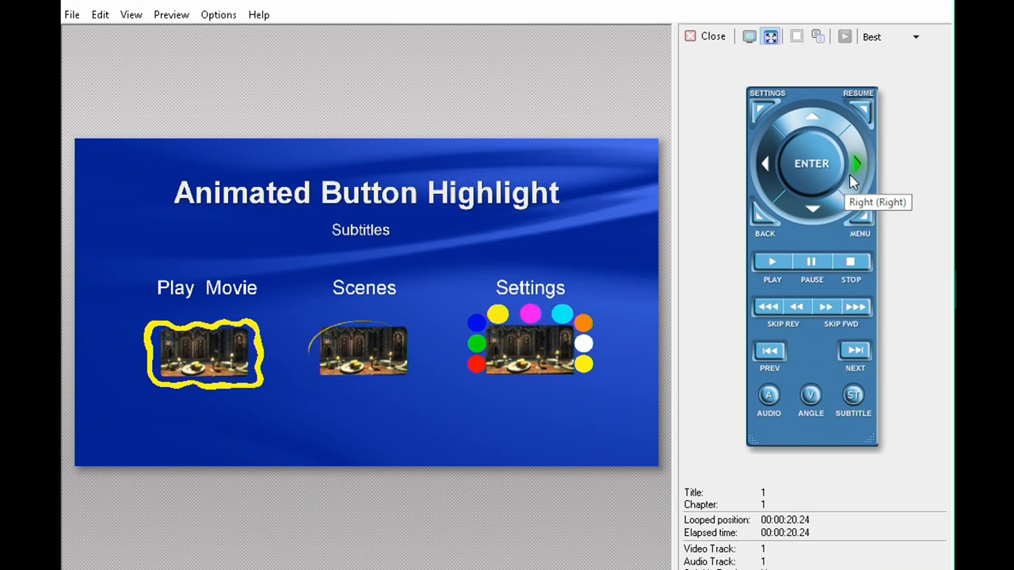